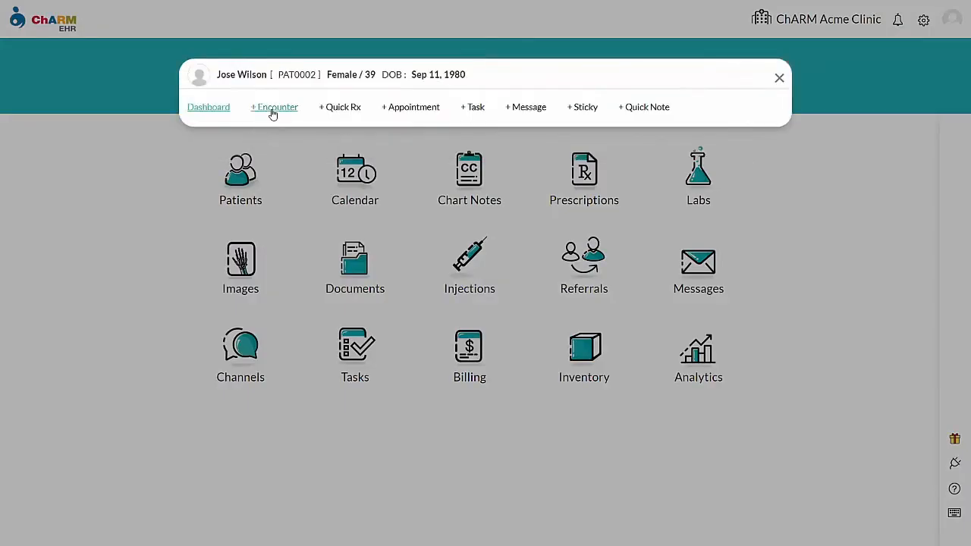
left_click(273, 106)
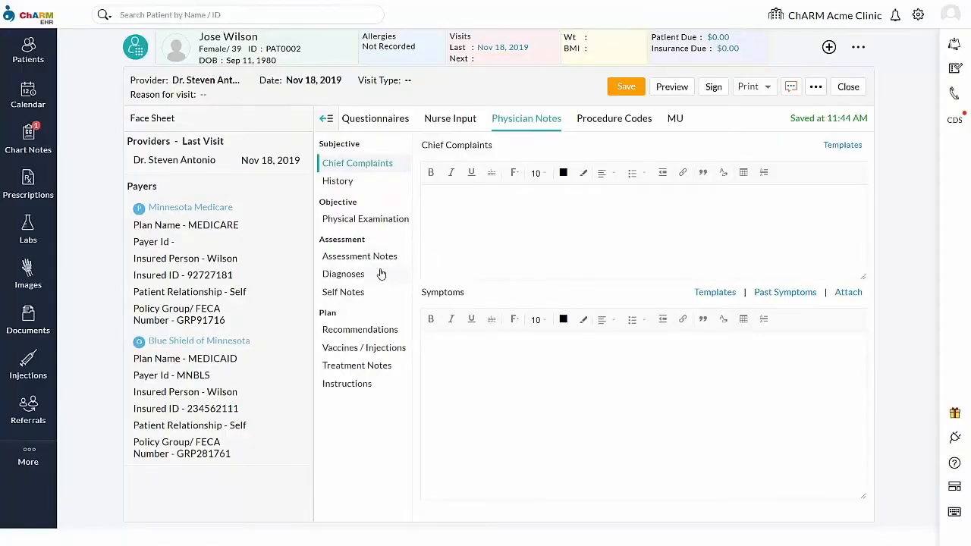
left_click(343, 273)
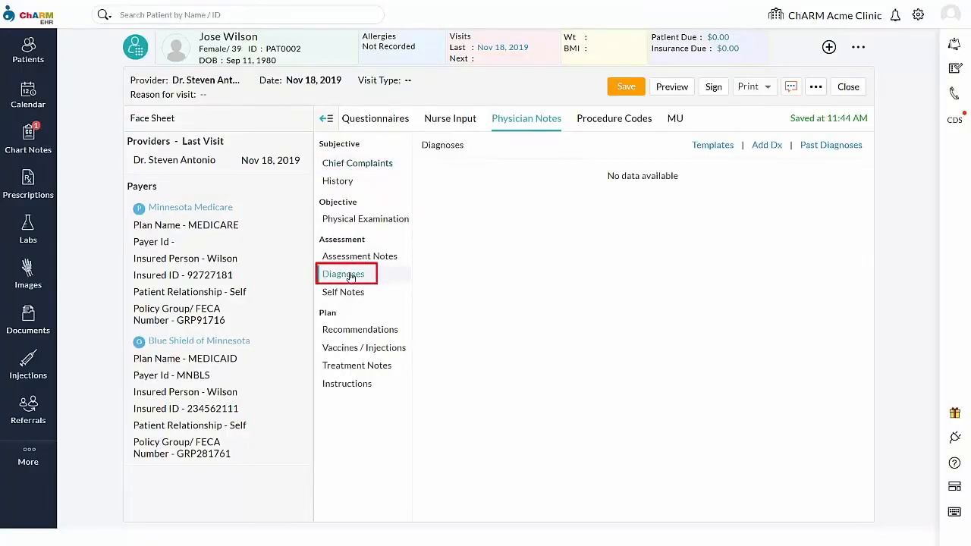
left_click(765, 146)
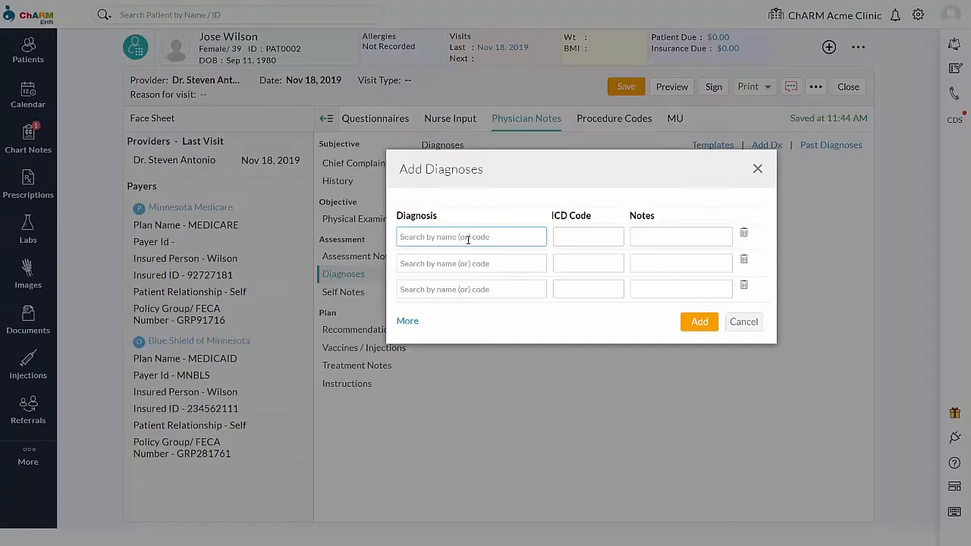
type("Z34.00")
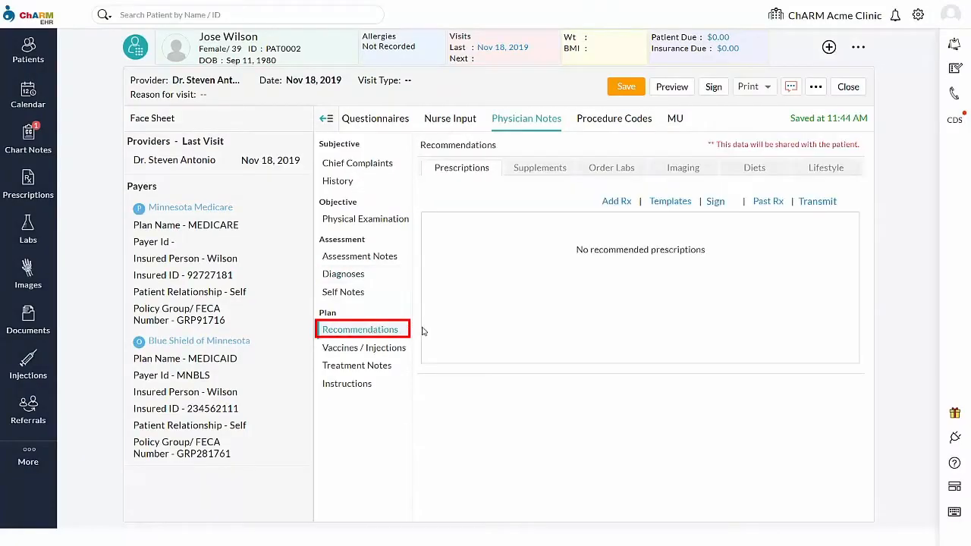
From Order Labs, search test 17500 and select First Trimester Screen w/NT for LabCorp.
left_click(612, 167)
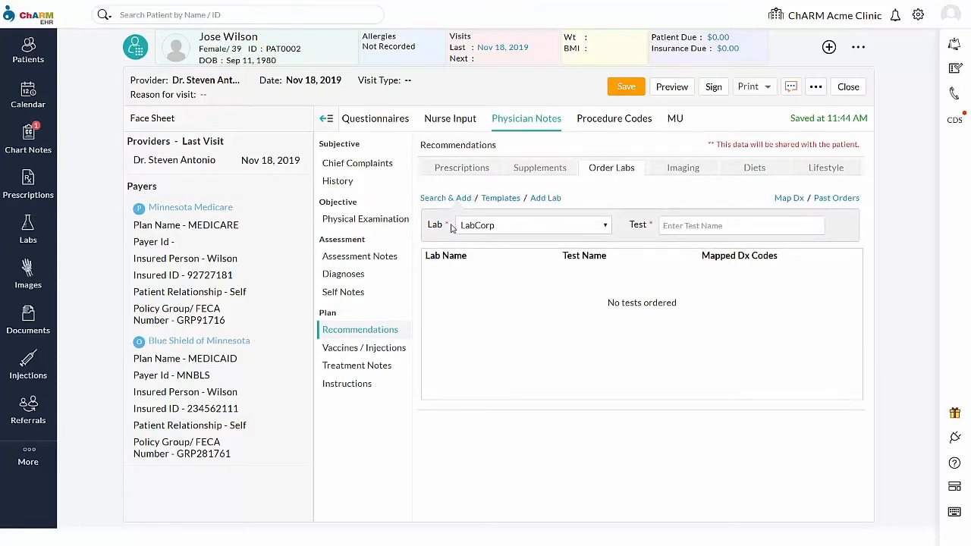
mouse_move(478, 227)
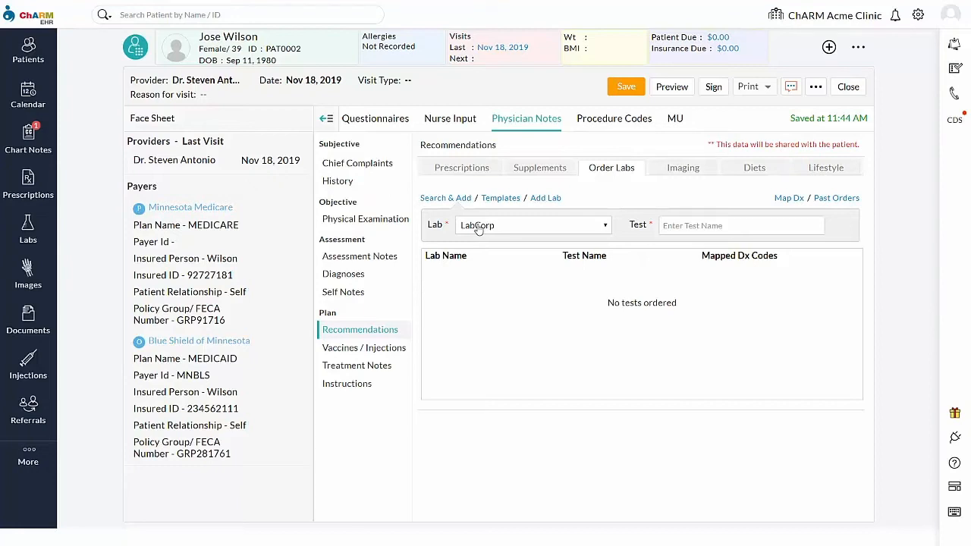
type("17500")
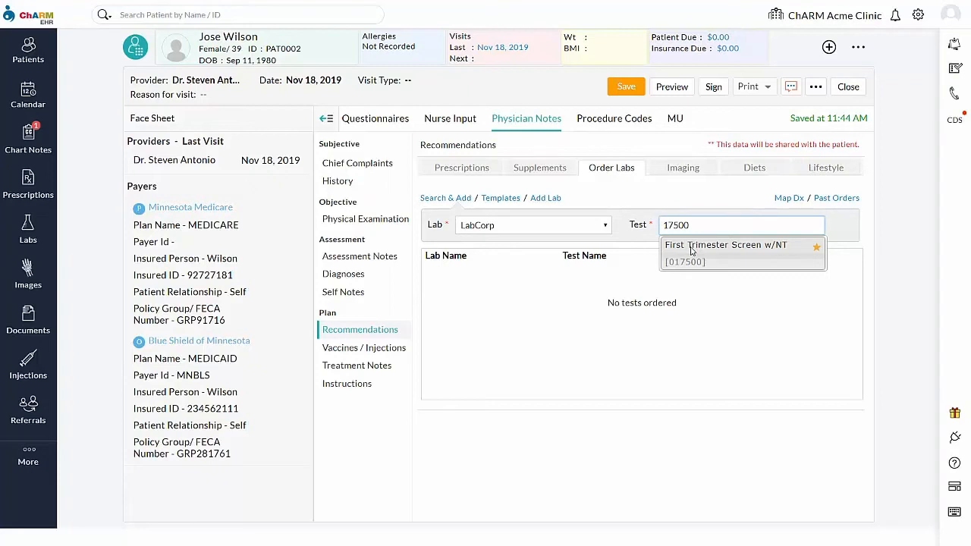
left_click(725, 252)
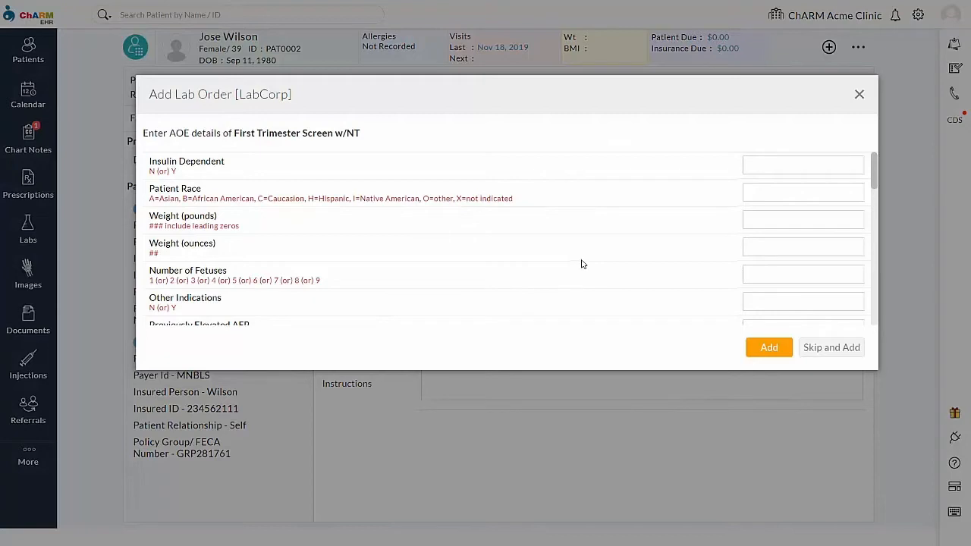
Enter insulin dependent Y and the remaining AOE details, then add the test to the order.
type("Y")
type("175")
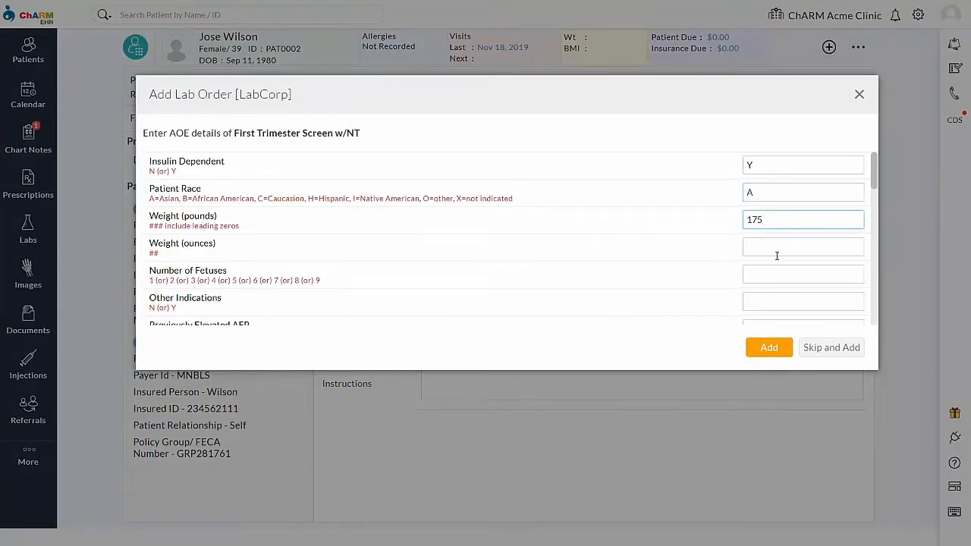
scroll("down", 3)
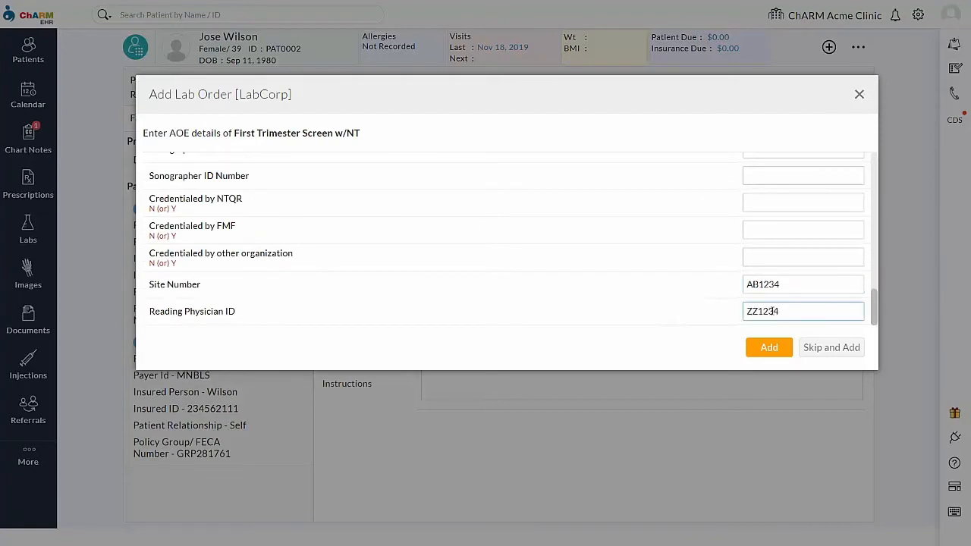
left_click(767, 346)
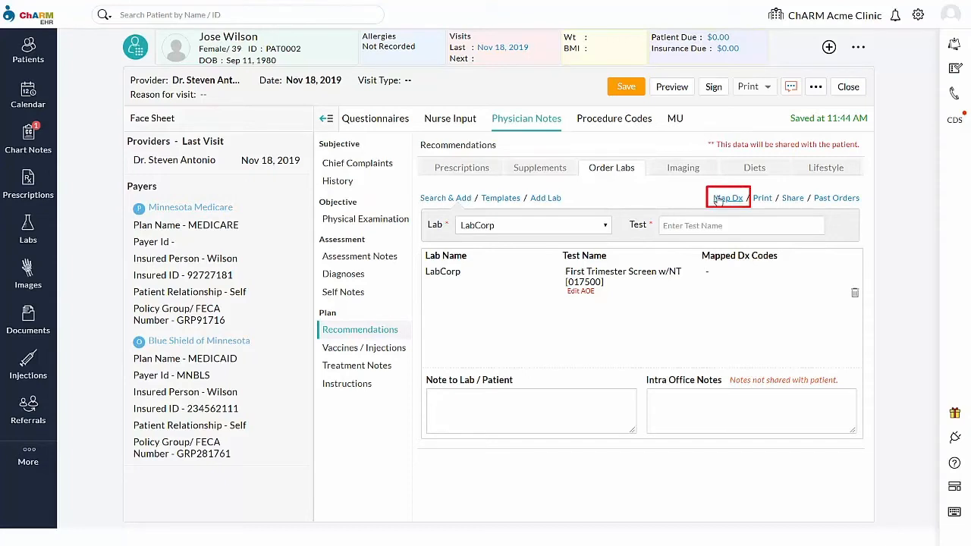
Map all diagnoses (Z34.00) to the First Trimester Screen w/NT order.
left_click(728, 197)
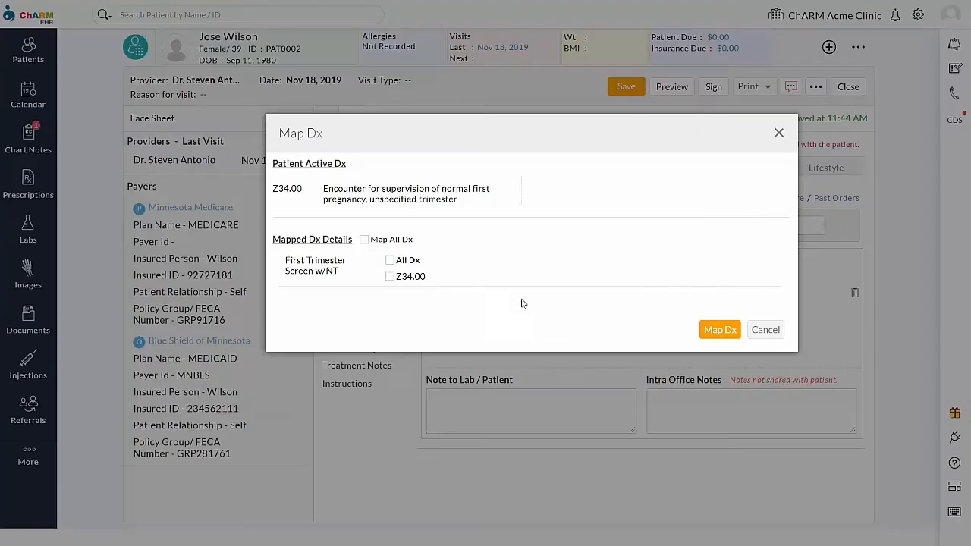
left_click(364, 239)
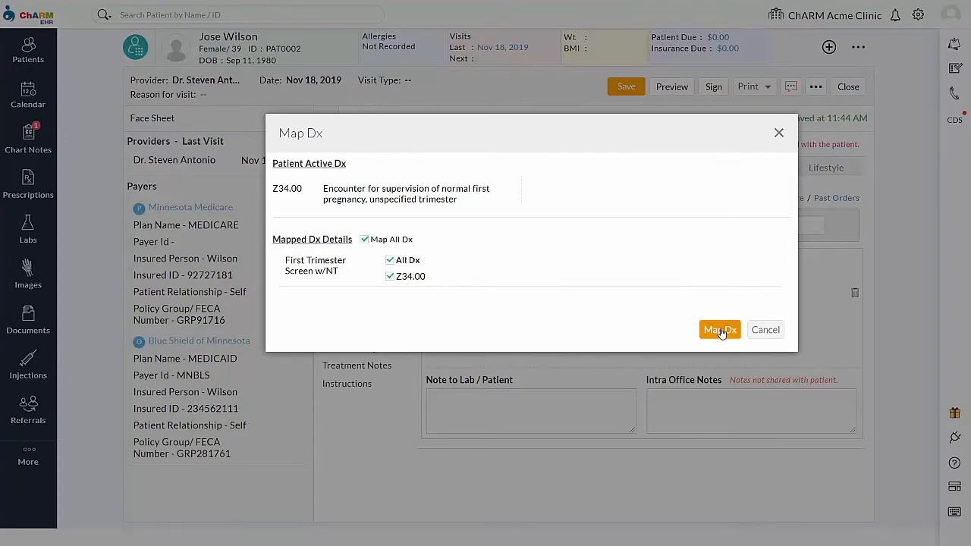
left_click(719, 329)
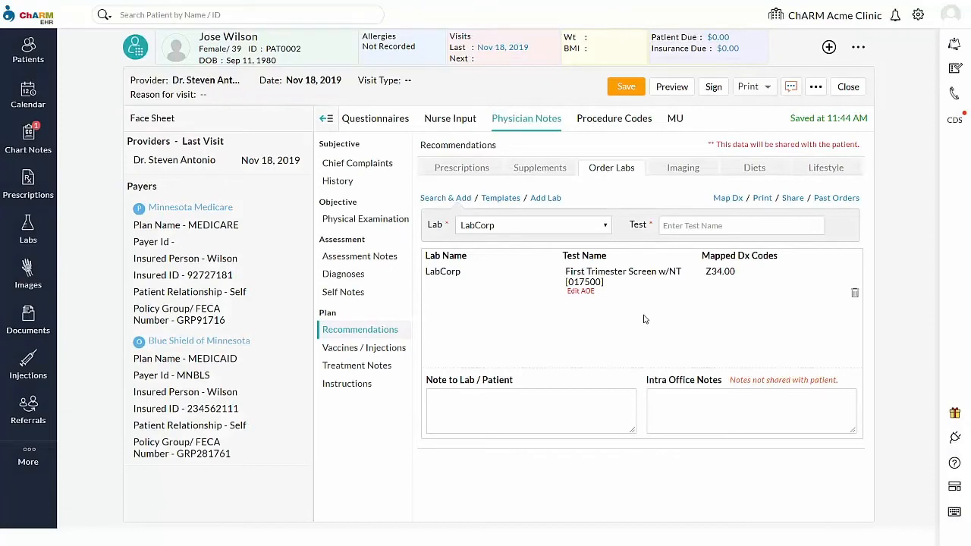
mouse_move(746, 213)
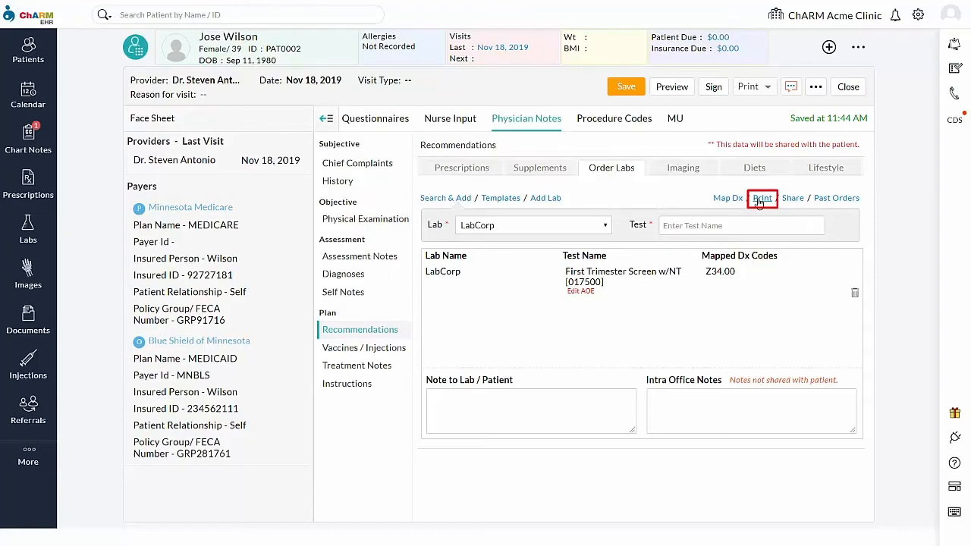
Print the LabCorp requisition form with insurance information included and review it.
left_click(761, 197)
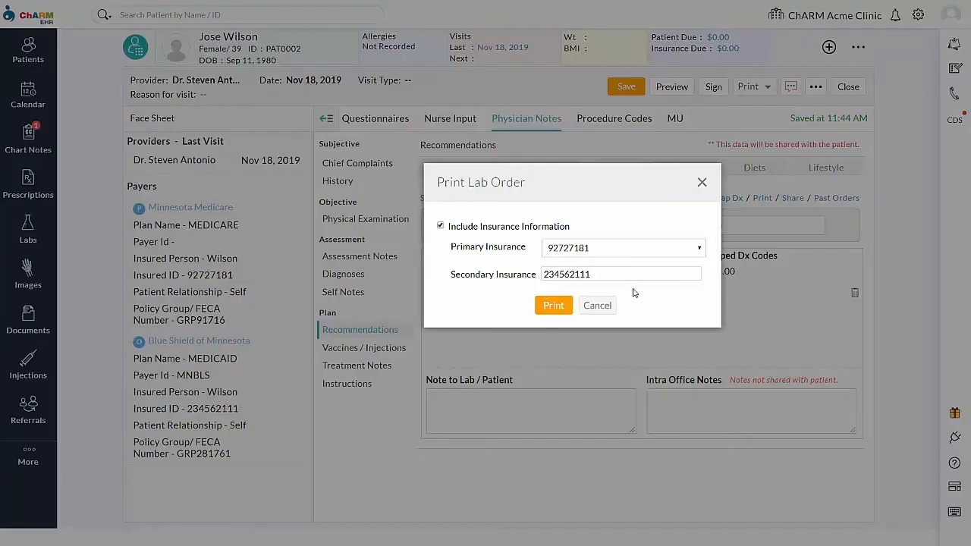
mouse_move(581, 293)
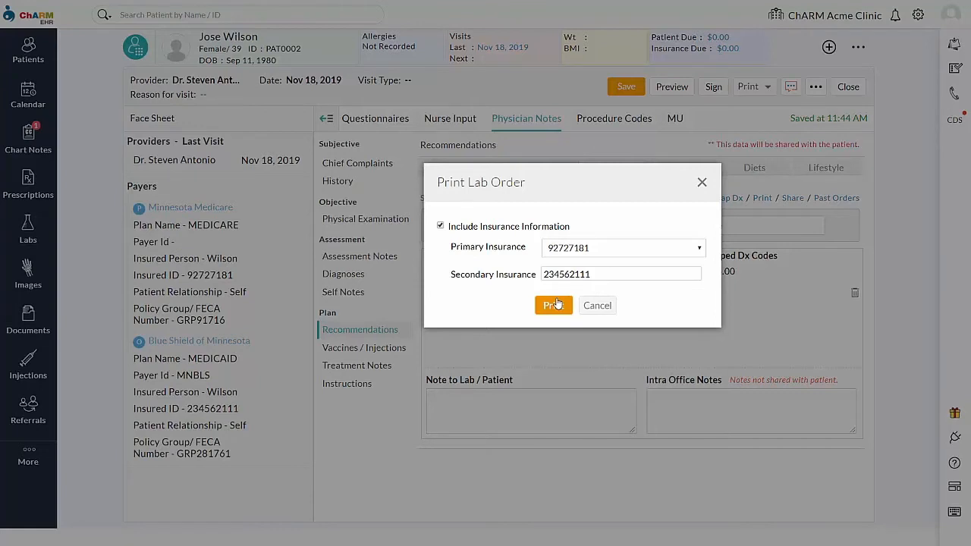
left_click(552, 305)
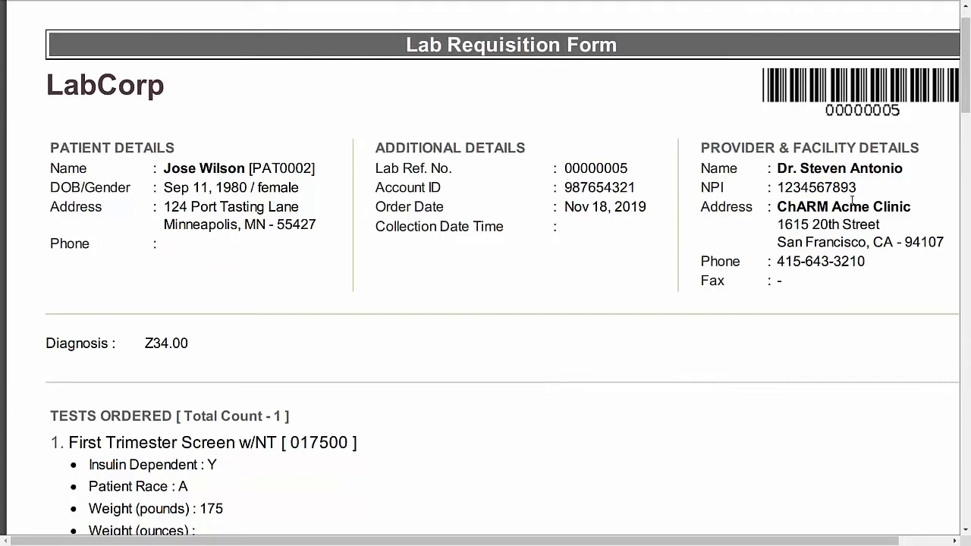
scroll("down", 3)
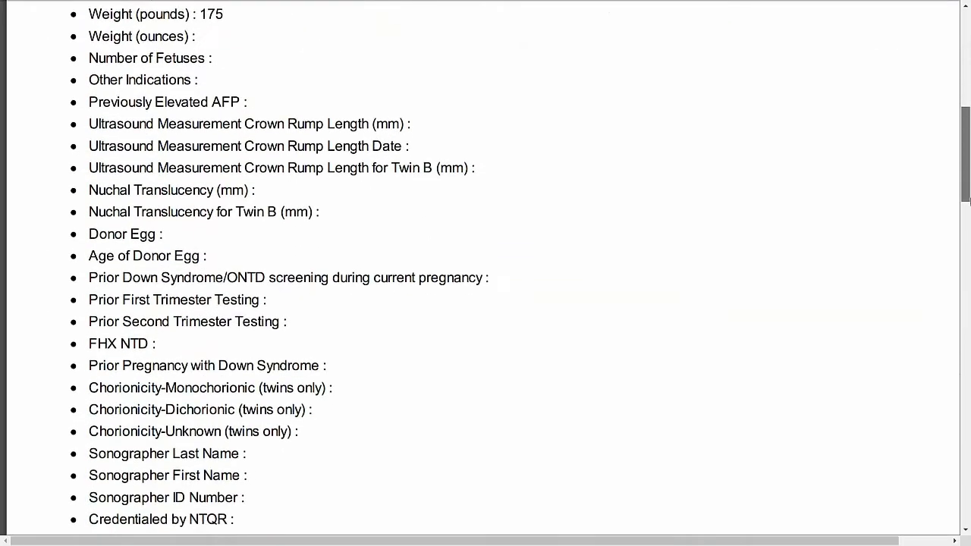
scroll("down", 3)
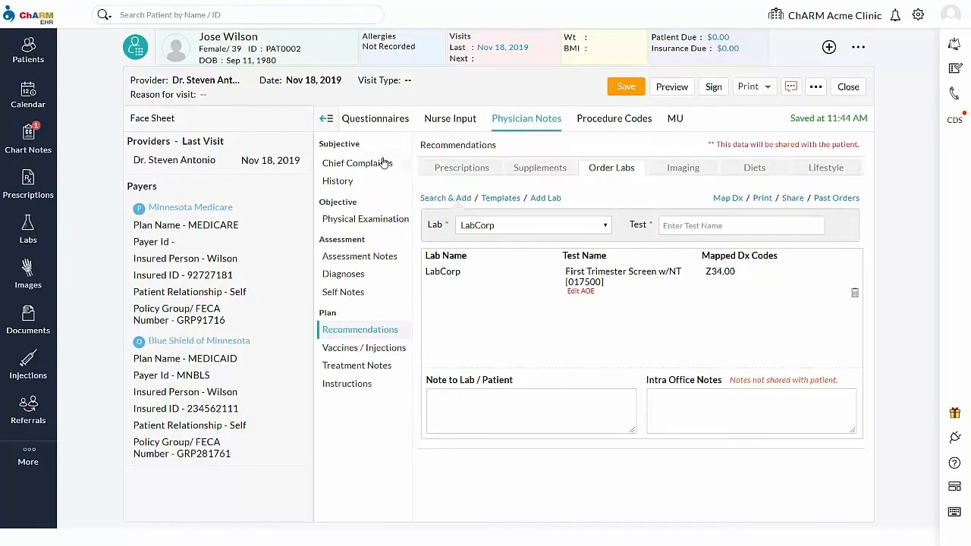
From the patient's Lab Orders, print 2 specimen labels for the First Trimester Screen order.
left_click(135, 47)
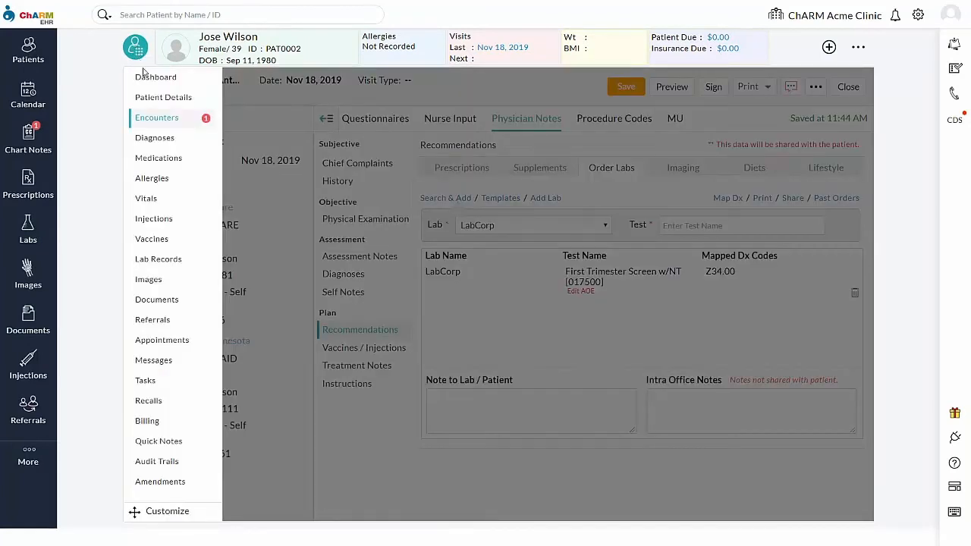
left_click(158, 258)
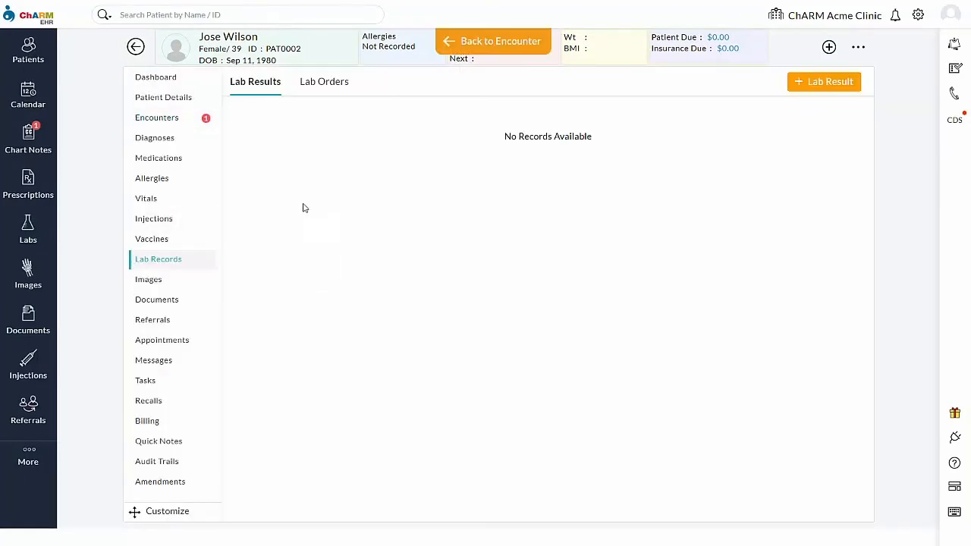
left_click(325, 82)
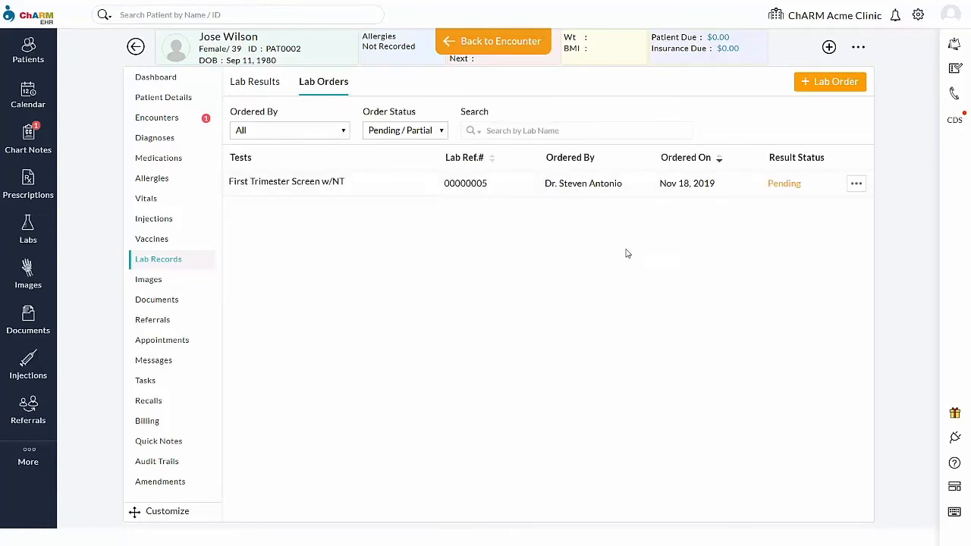
left_click(855, 182)
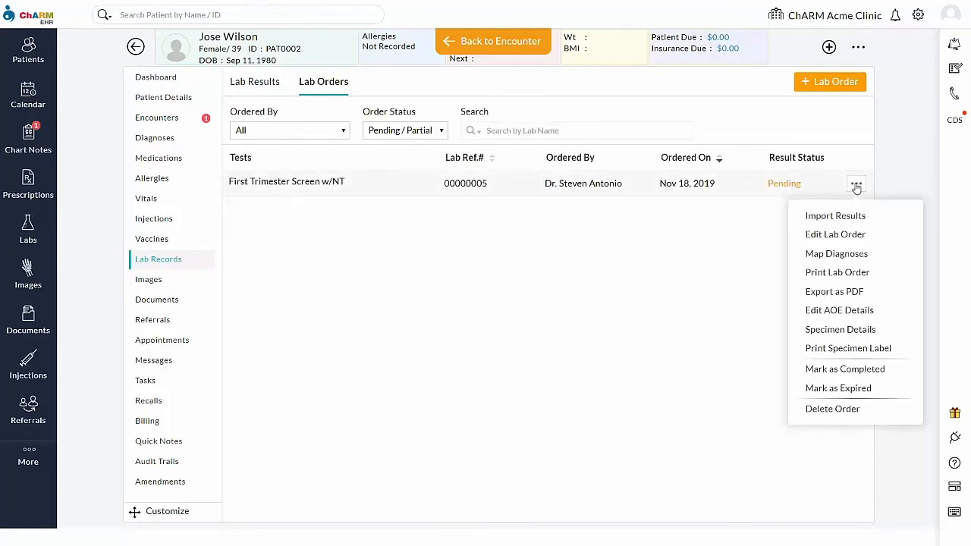
mouse_move(847, 348)
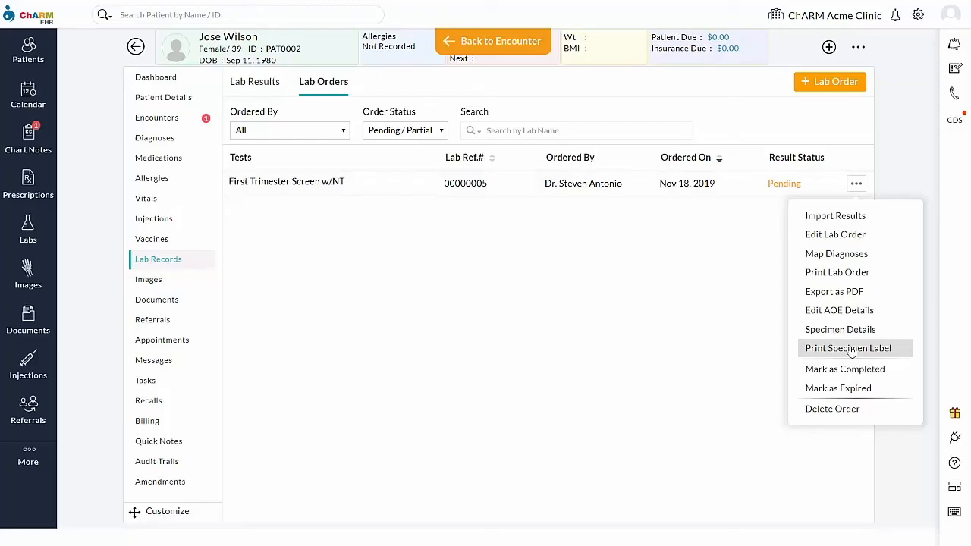
left_click(848, 347)
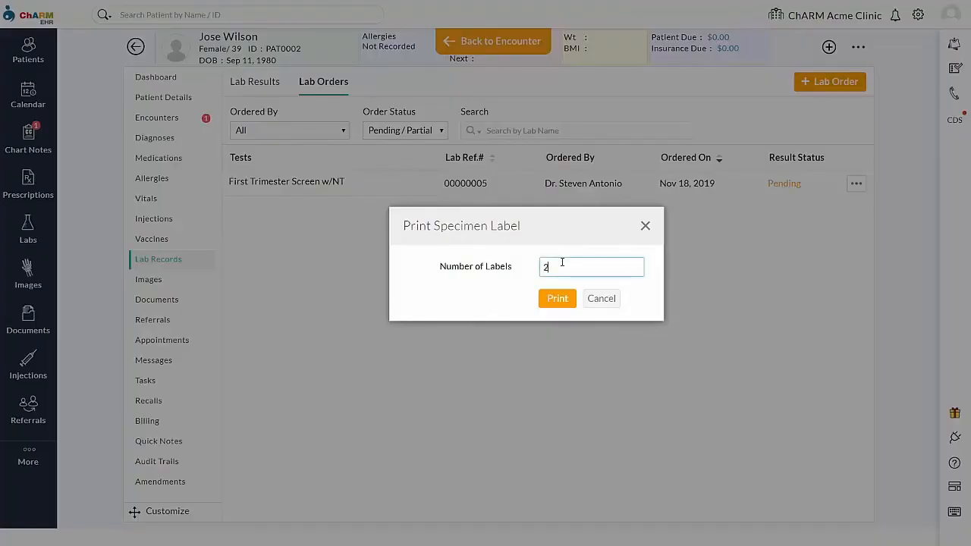
left_click(556, 297)
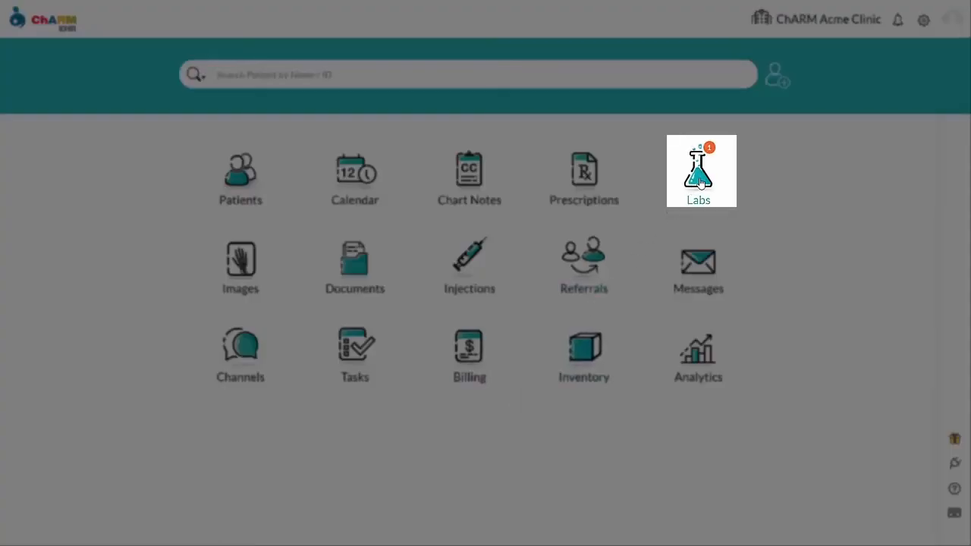
Open the First Trimester Screen w/NT result from Lab Results via Review.
left_click(697, 170)
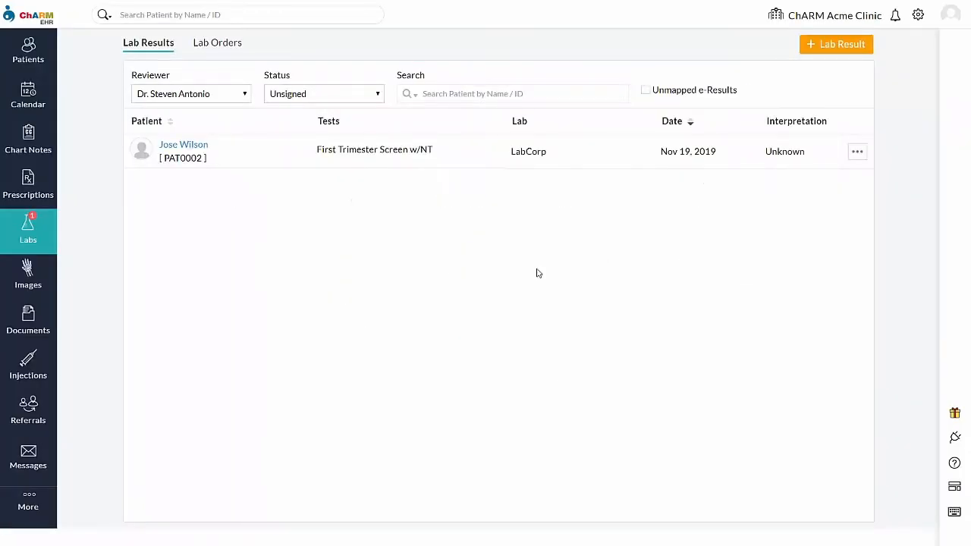
mouse_move(855, 151)
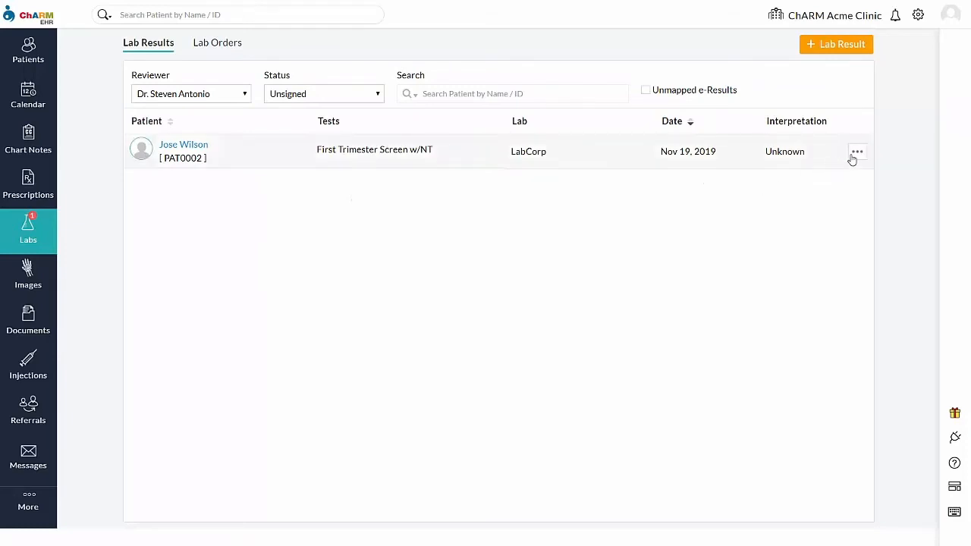
left_click(857, 151)
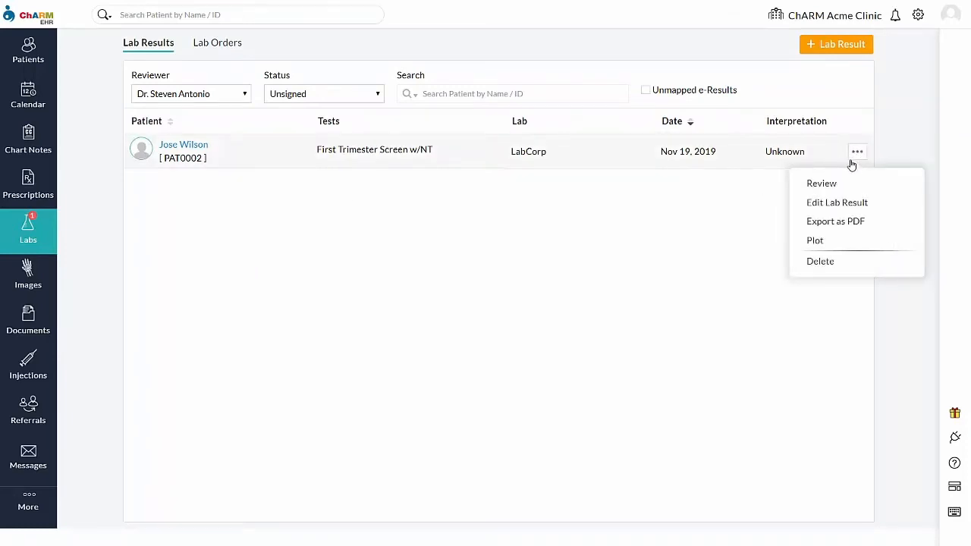
mouse_move(822, 182)
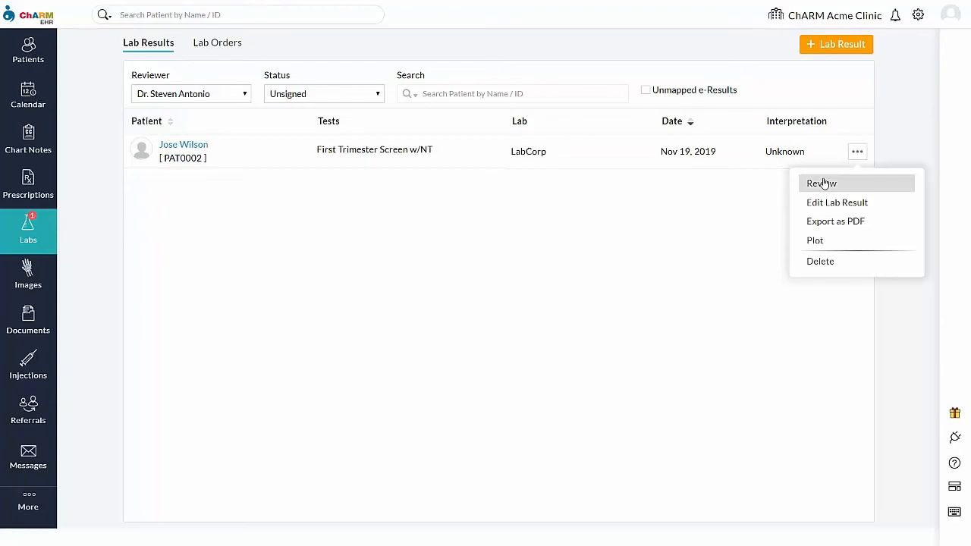
left_click(822, 182)
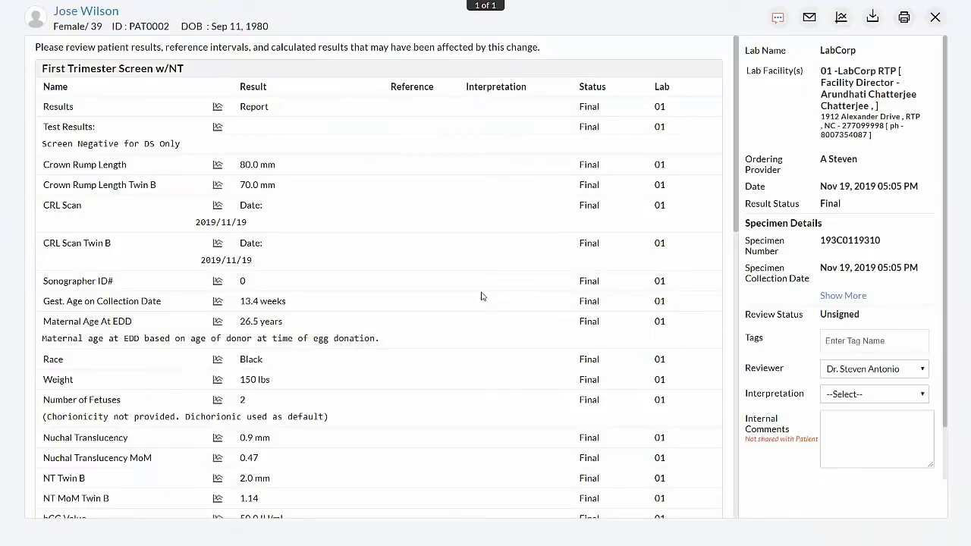
Set the result interpretation to Normal, start signing and tick sharing with the patient.
scroll("down", 3)
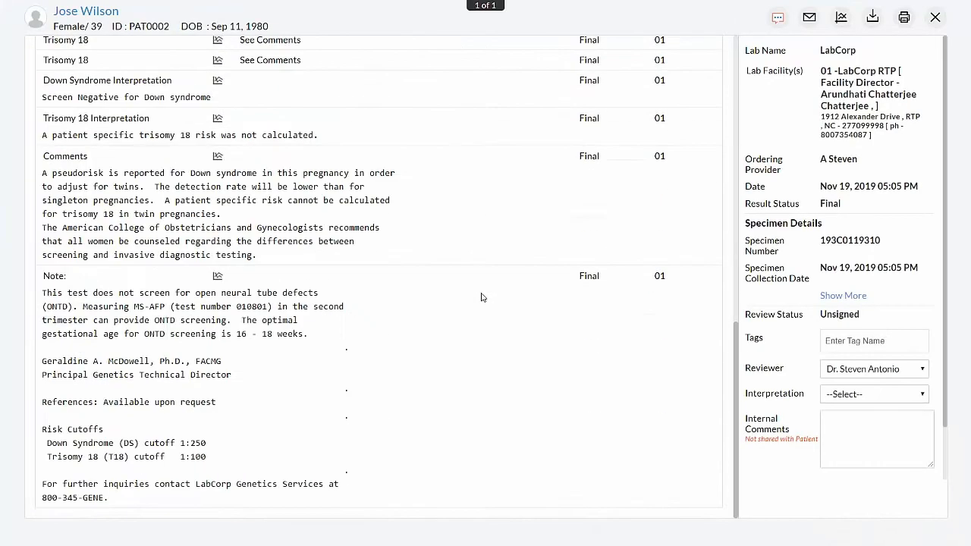
mouse_move(789, 340)
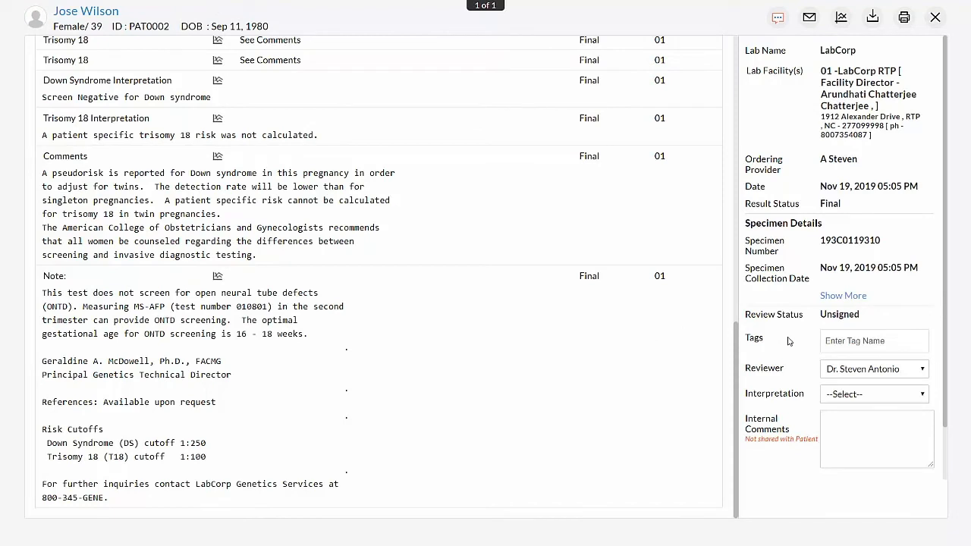
scroll("down", 3)
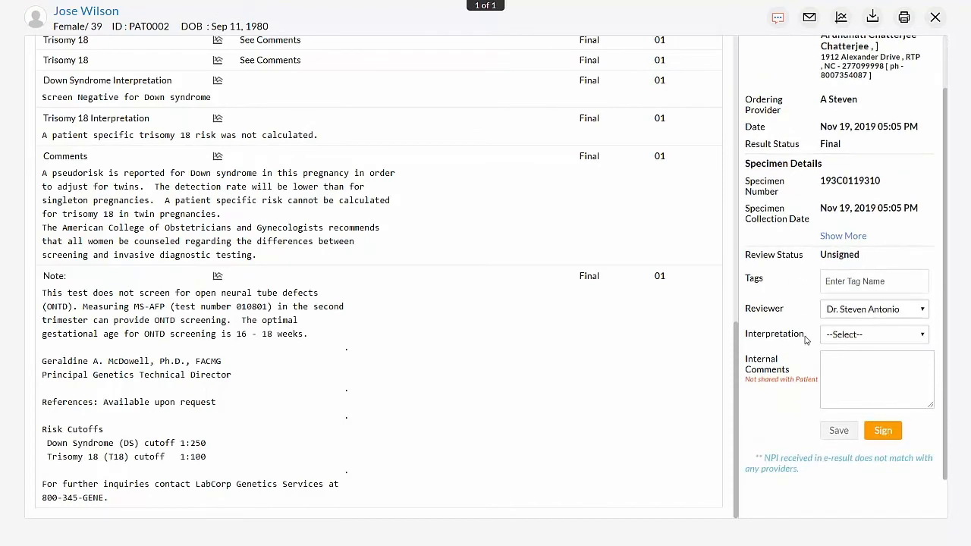
left_click(843, 237)
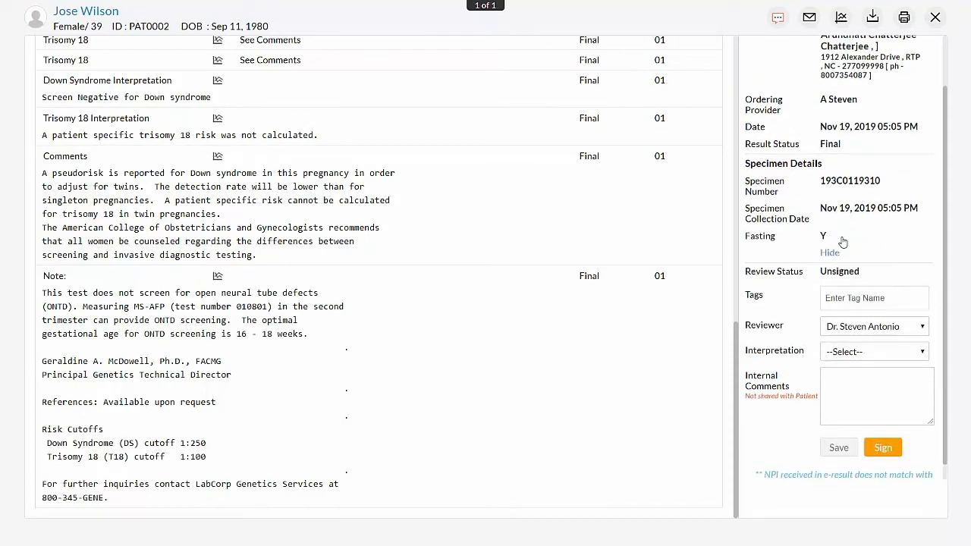
mouse_move(869, 240)
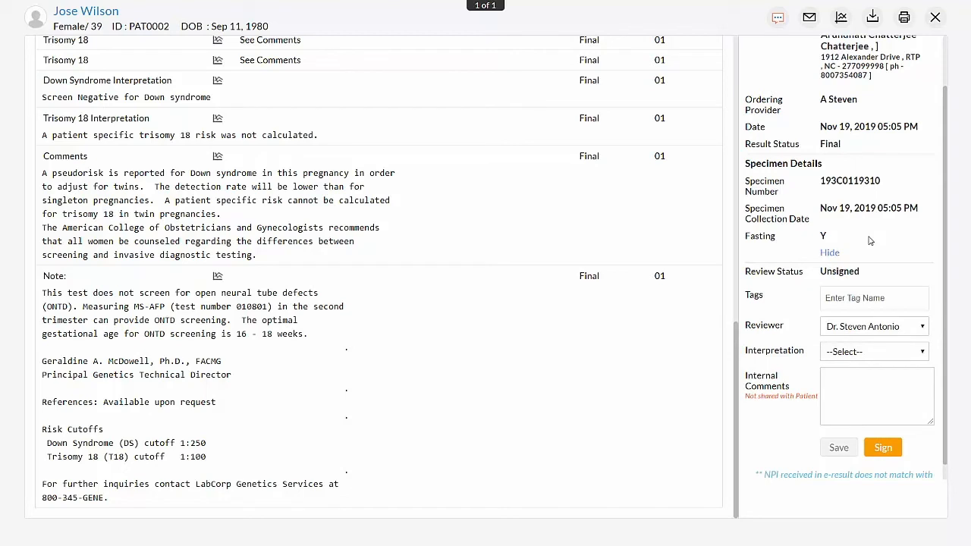
mouse_move(887, 352)
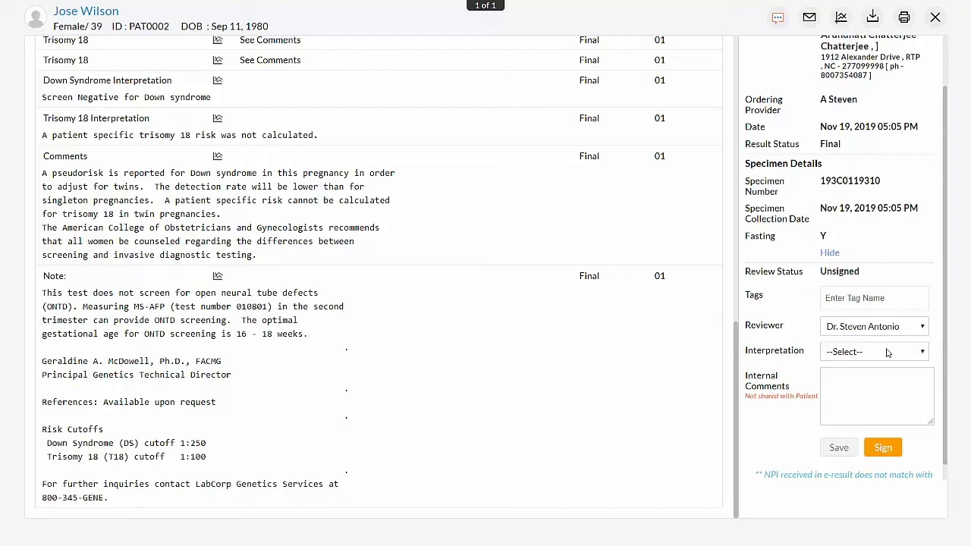
left_click(874, 352)
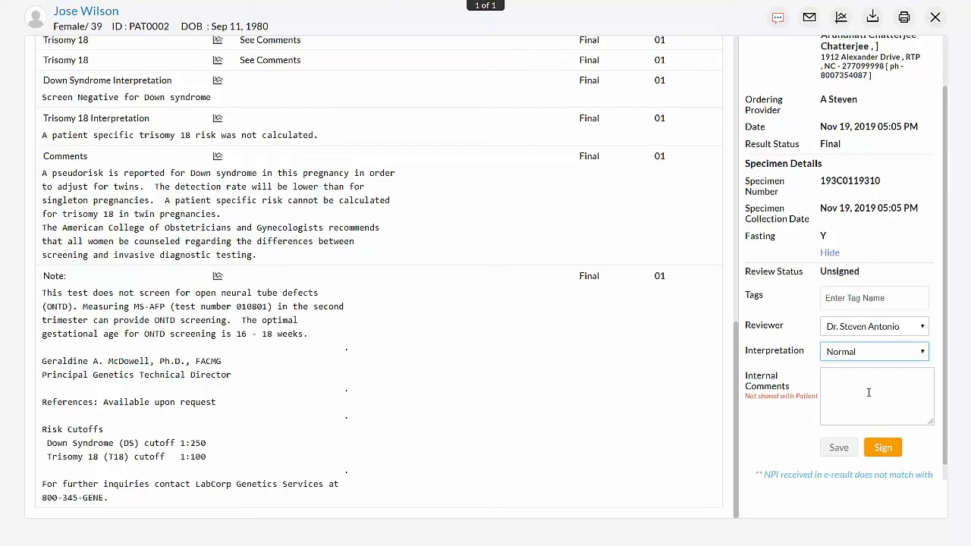
left_click(883, 446)
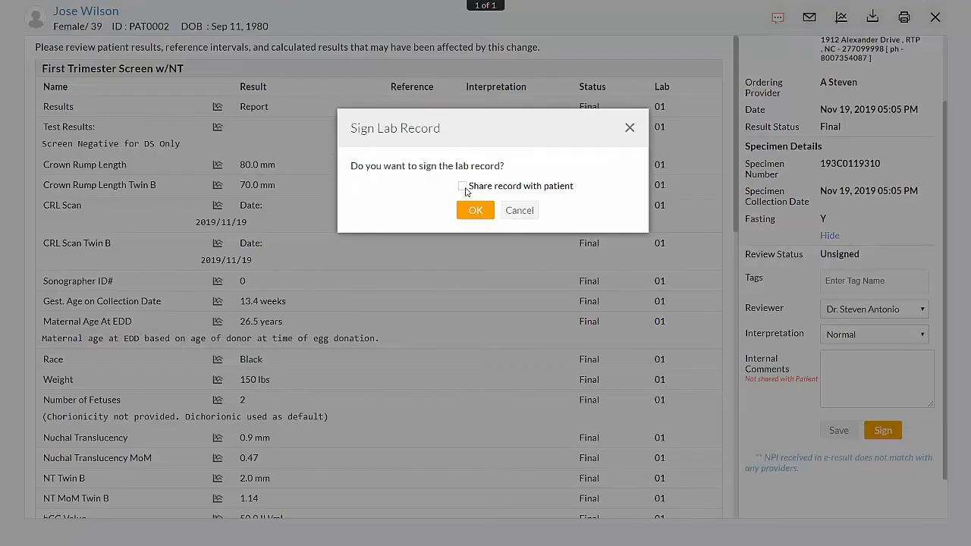
left_click(462, 185)
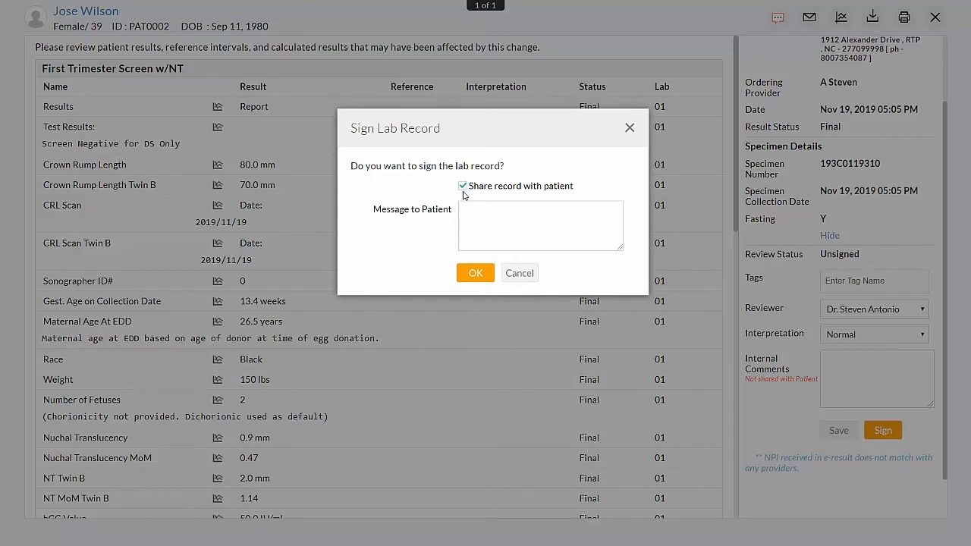
Add the patient message 'Result is Normal' and confirm signing and sharing the record.
left_click(539, 224)
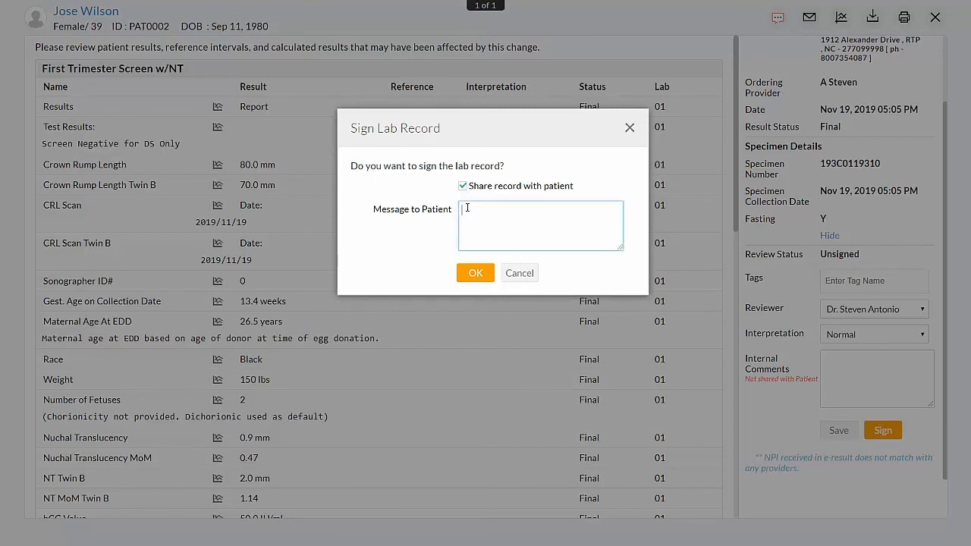
type("Result is Normal")
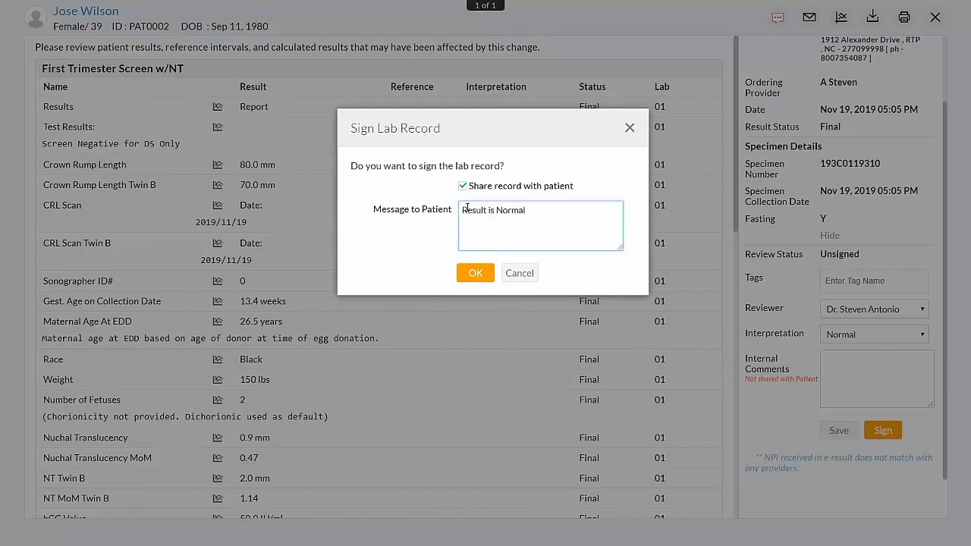
left_click(475, 273)
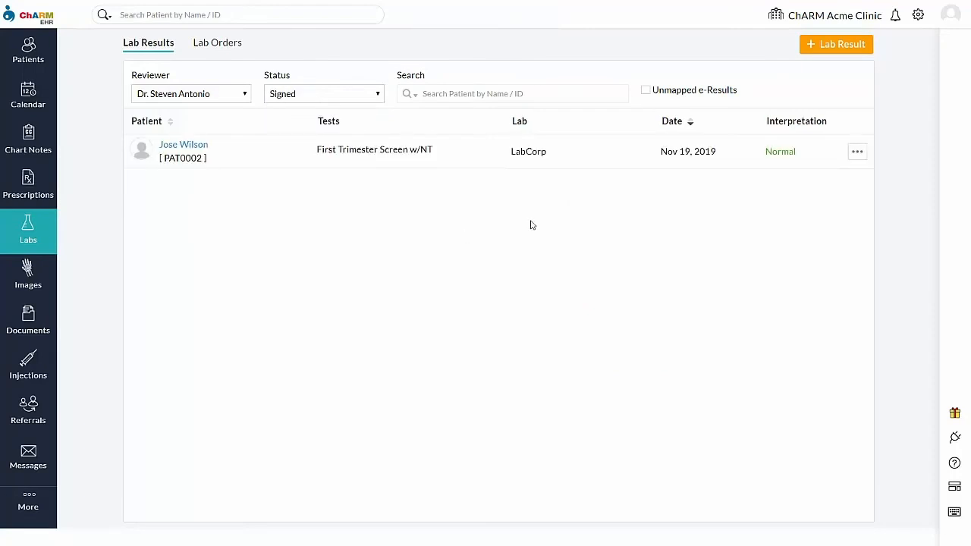
Switch the Lab Results status filter to Unsigned to show the unmapped LabCorp TSH result.
left_click(857, 152)
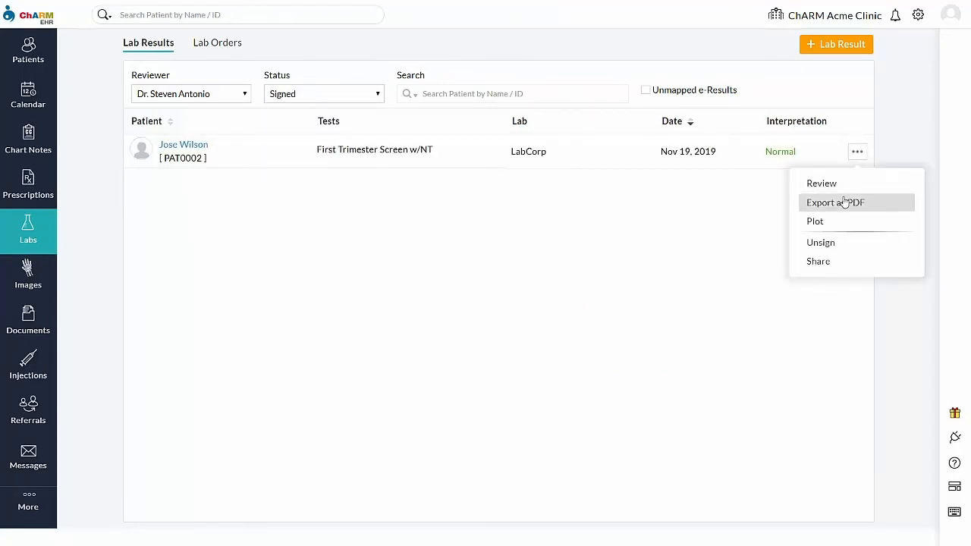
left_click(834, 204)
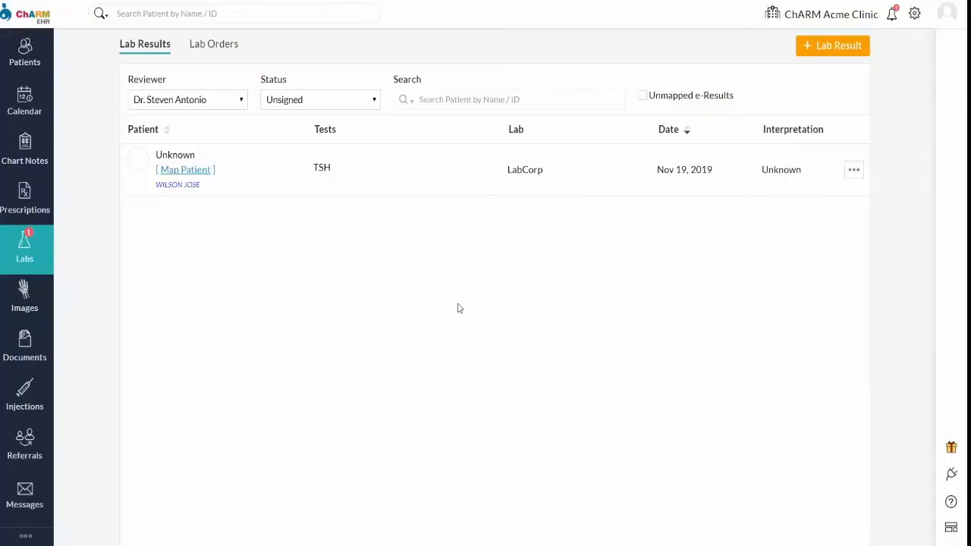
mouse_move(439, 291)
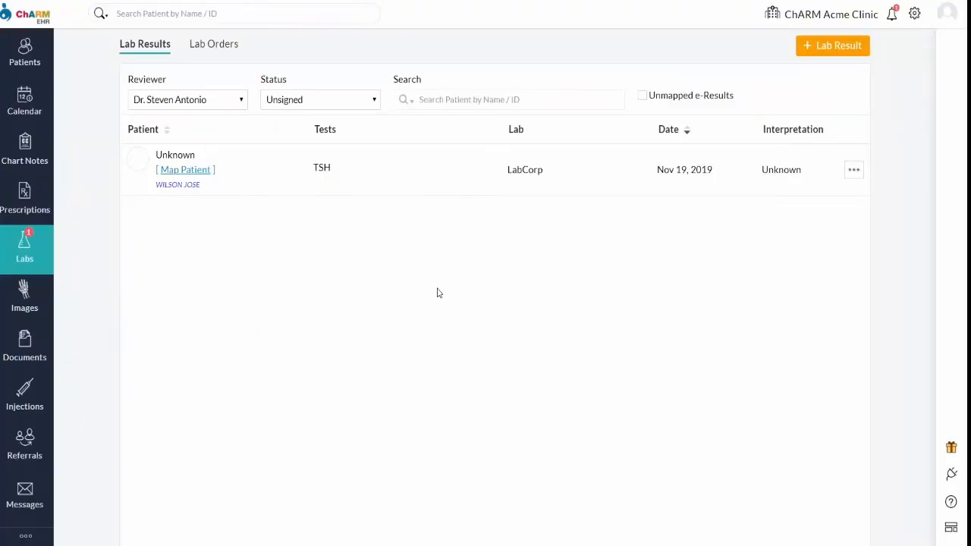
Begin mapping the unknown TSH result to a patient via Map Patient.
left_click(185, 170)
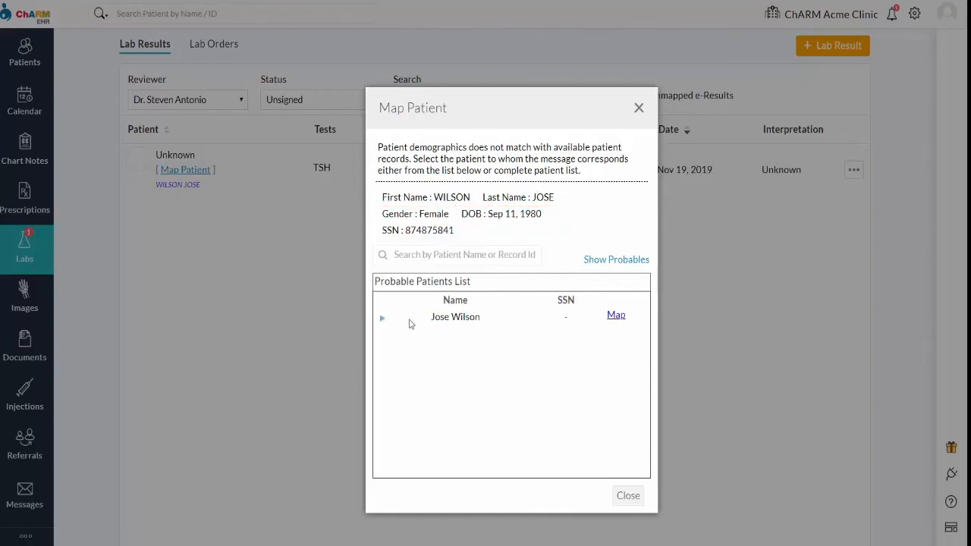
left_click(382, 316)
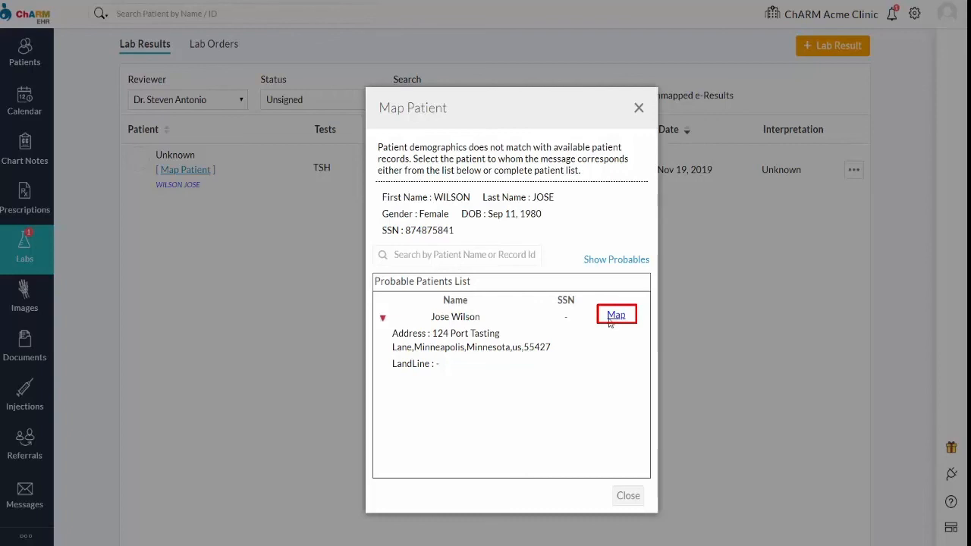
left_click(616, 314)
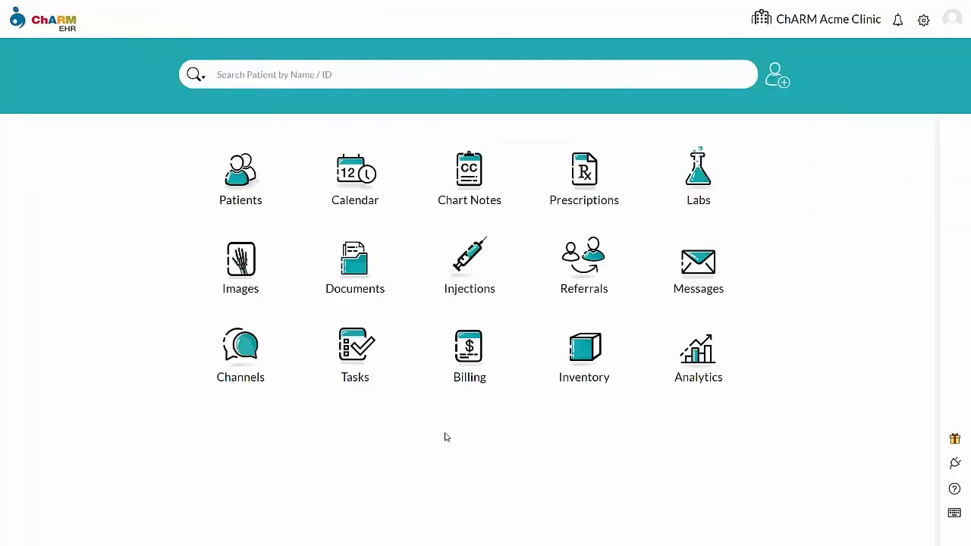